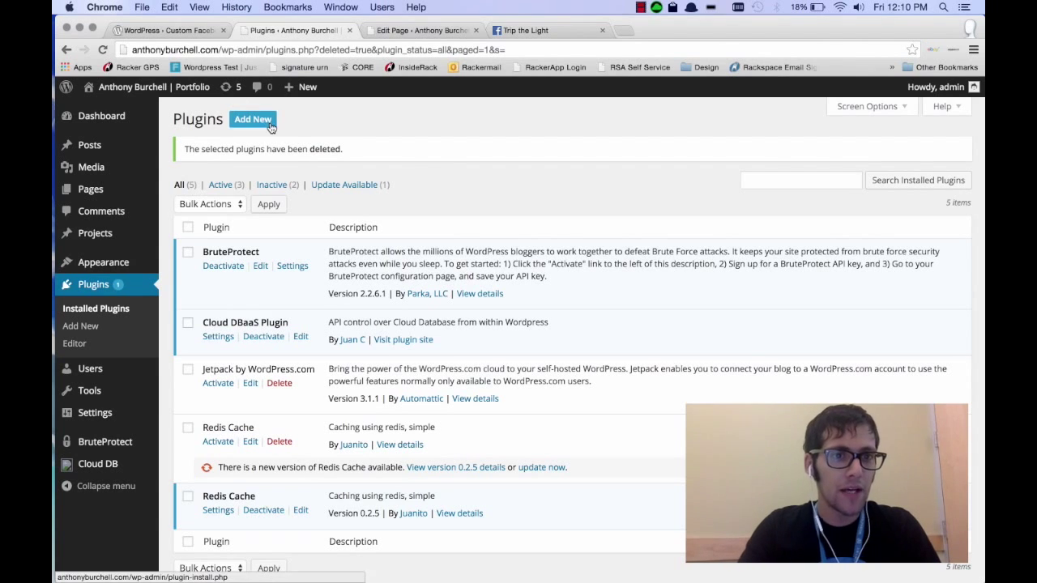
Search new plugins for 'custom facebook' and install Custom Facebook Feed, confirming the prompt
{"action": "left_click", "coordinate": [252, 119]}
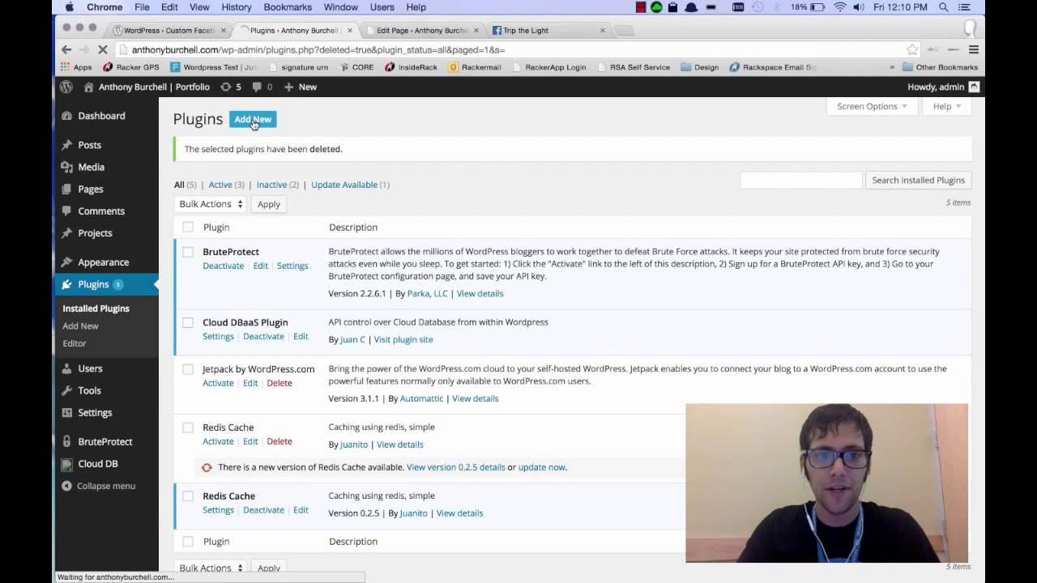
{"action": "left_click", "coordinate": [252, 119]}
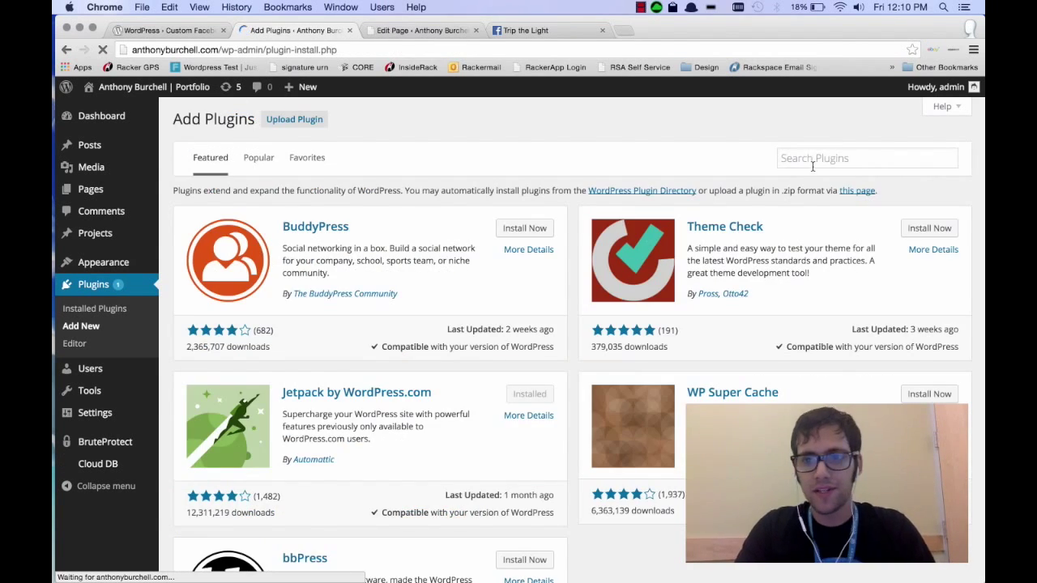
{"action": "type", "text": "custom facebook"}
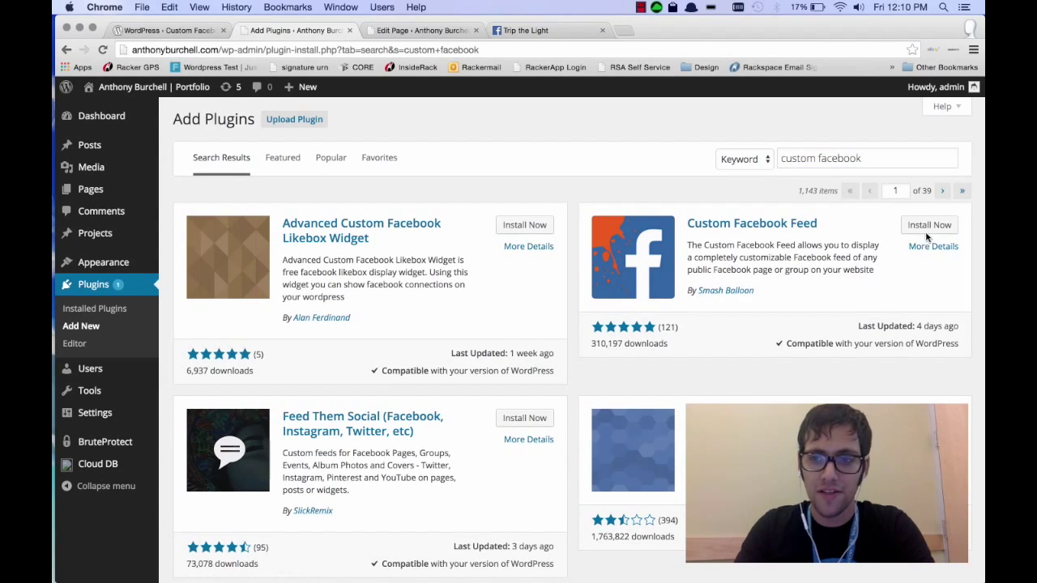
{"action": "left_click", "coordinate": [929, 224]}
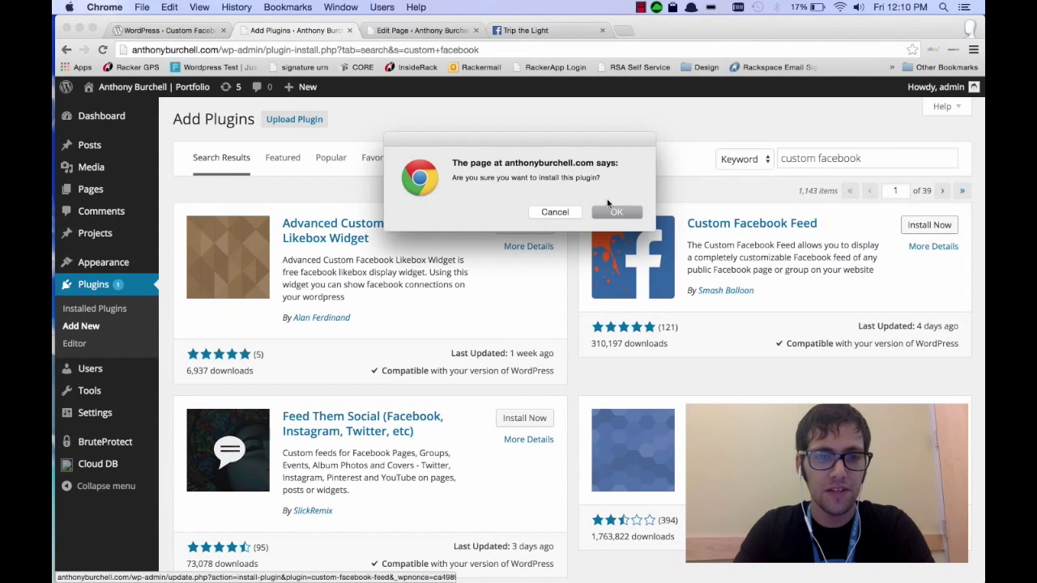
{"action": "left_click", "coordinate": [616, 212]}
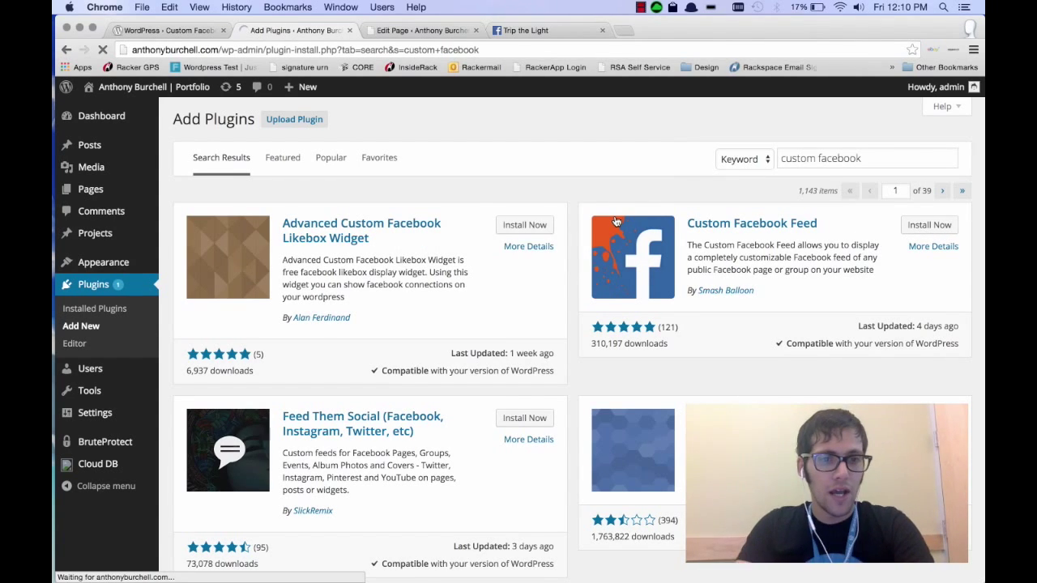
Activate Custom Facebook Feed and go to Facebook Feed > Settings
{"action": "left_click", "coordinate": [929, 225]}
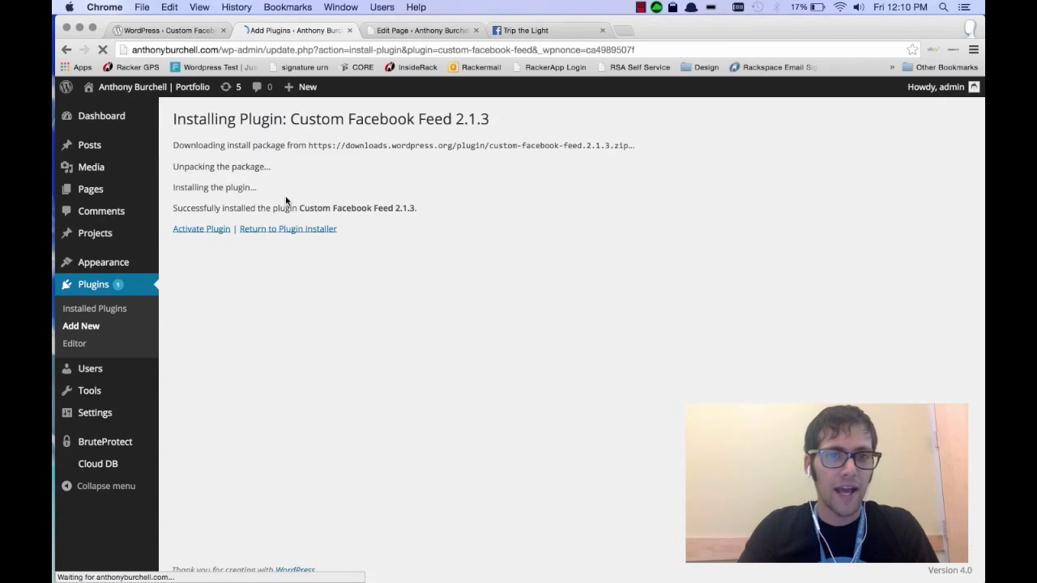
{"action": "left_click", "coordinate": [201, 229]}
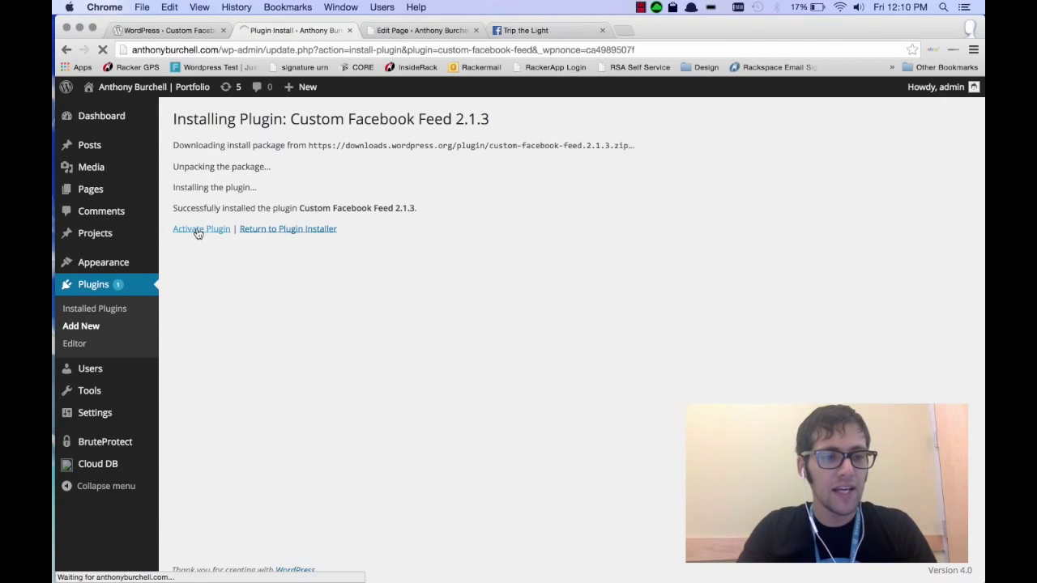
{"action": "left_click", "coordinate": [202, 229]}
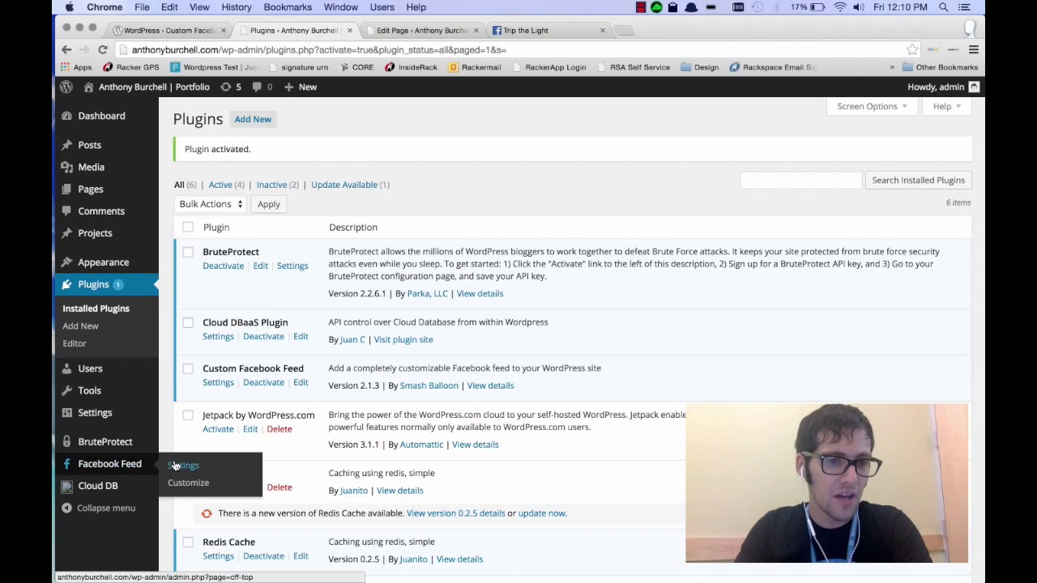
{"action": "left_click", "coordinate": [182, 465]}
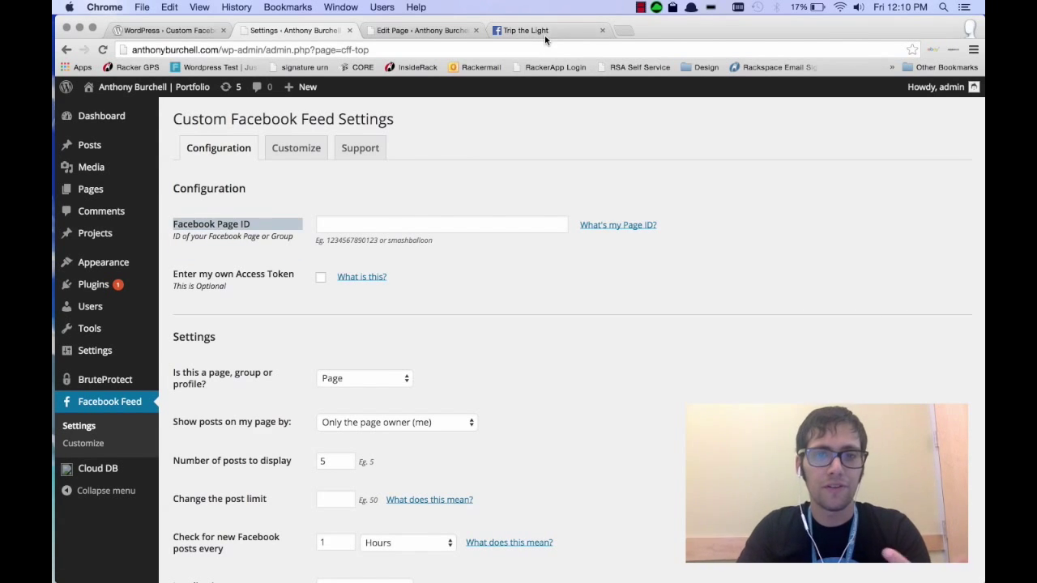
Copy 'TripTheLightMusic' from the Trip the Light page's web address
{"action": "left_click", "coordinate": [549, 30]}
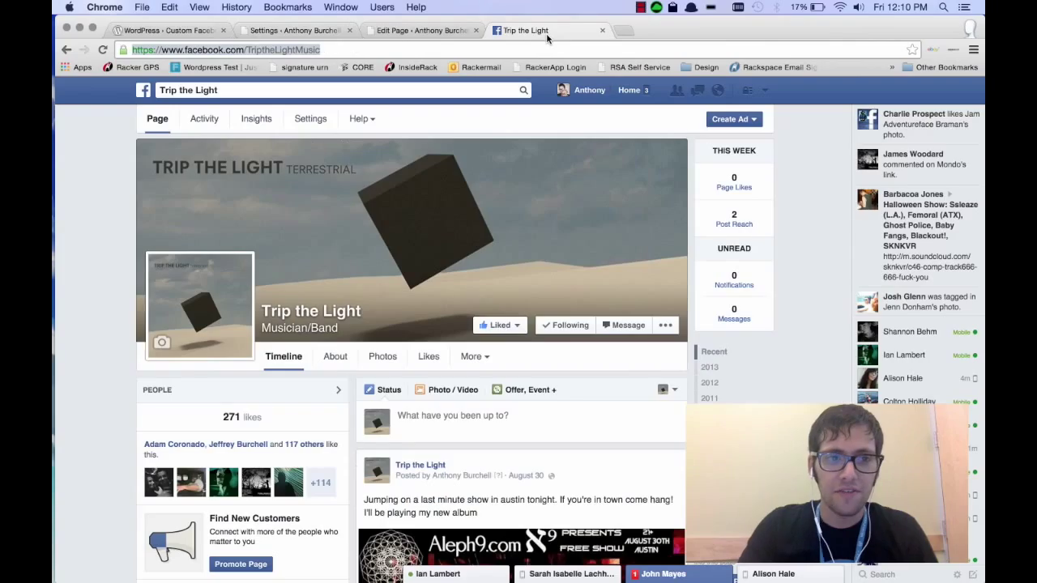
{"action": "left_click", "coordinate": [235, 50]}
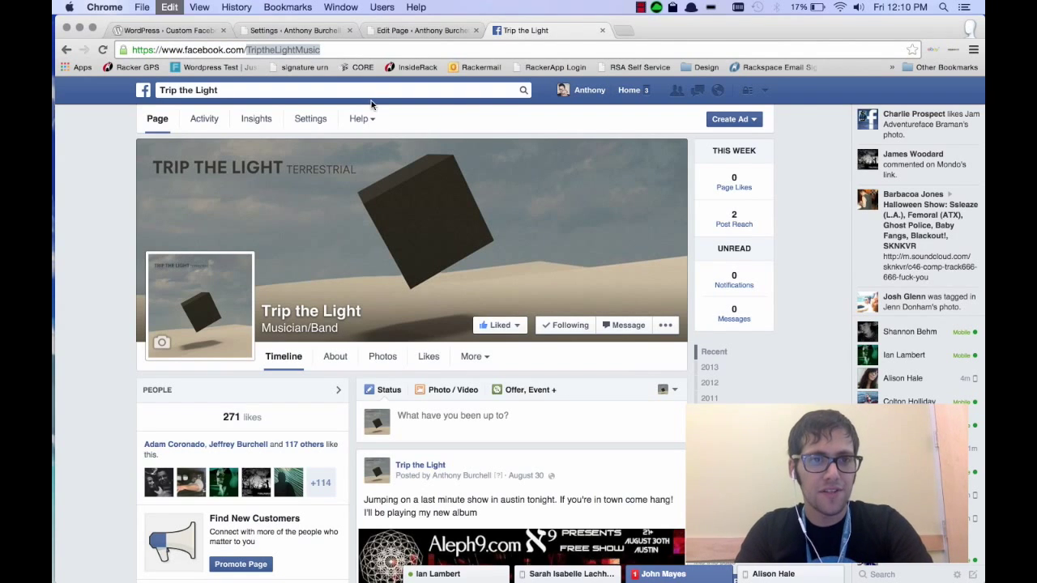
{"action": "left_click", "coordinate": [292, 30]}
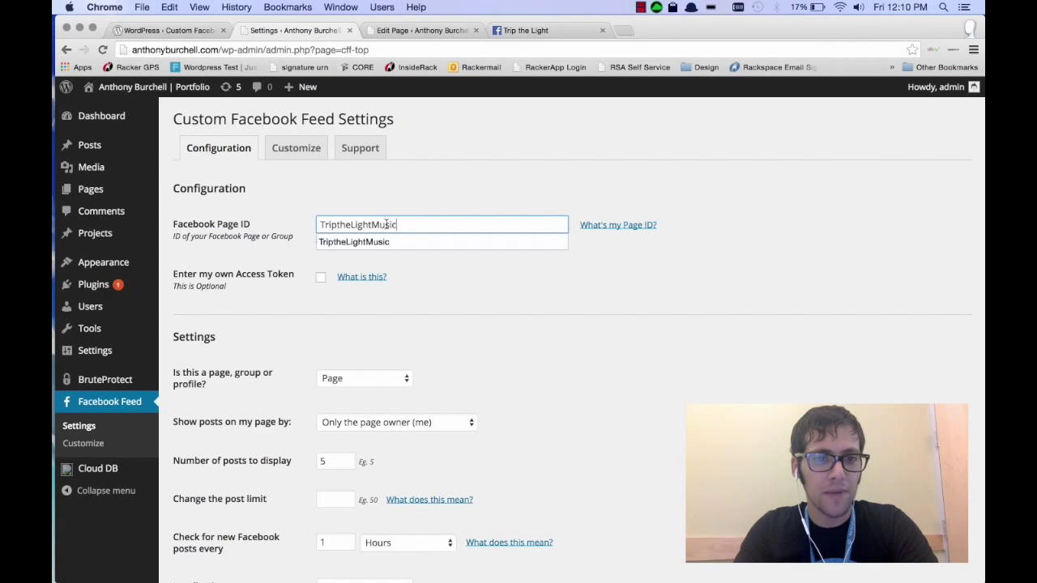
Keep the feed type as Page, check 5 posts shown, and leave post limit blank
{"action": "scroll", "scroll_direction": "down", "scroll_amount": 3}
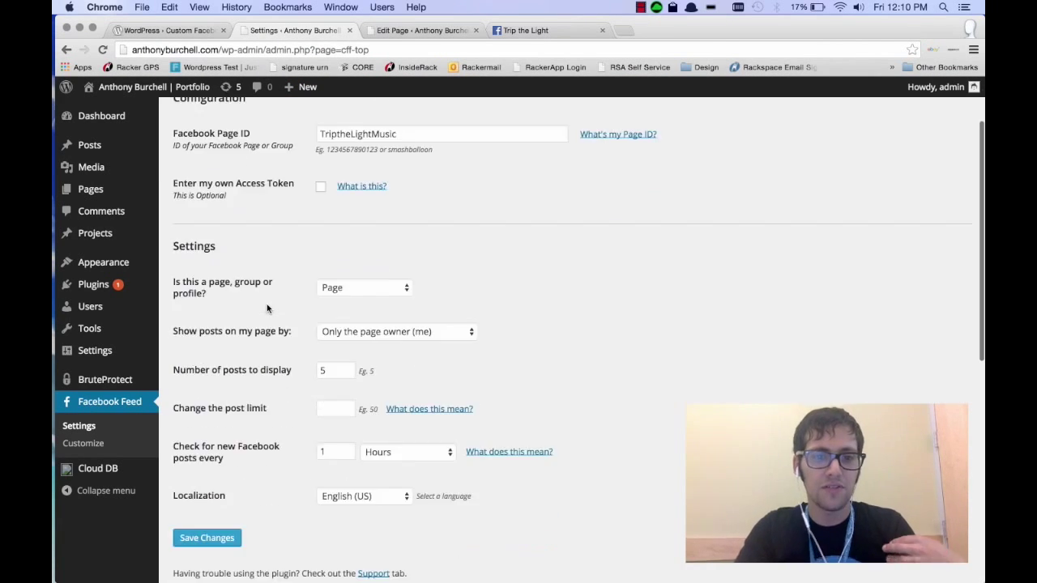
{"action": "scroll", "scroll_direction": "down", "scroll_amount": 3}
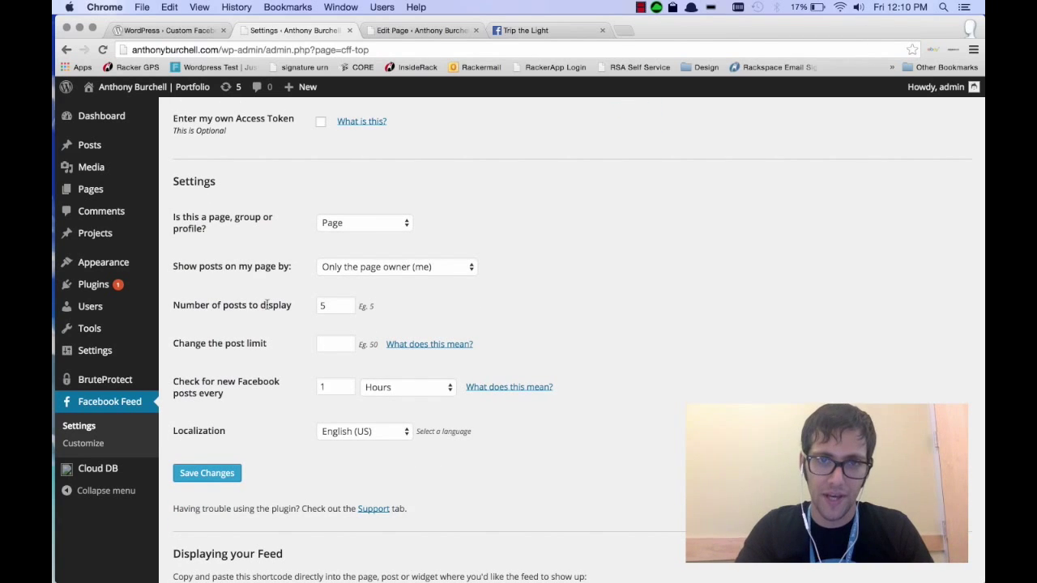
{"action": "left_click", "coordinate": [364, 222]}
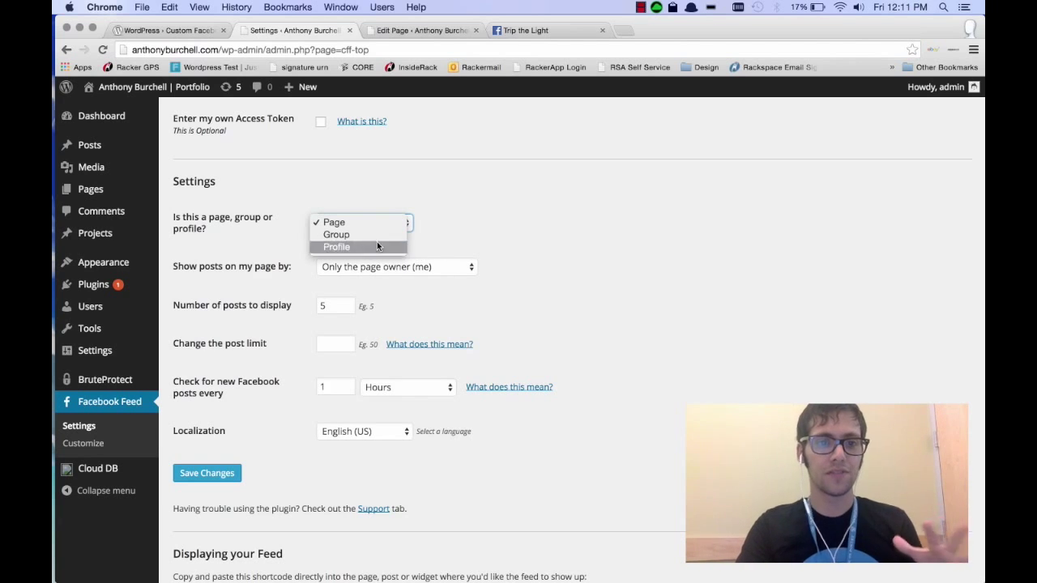
{"action": "left_click", "coordinate": [396, 266]}
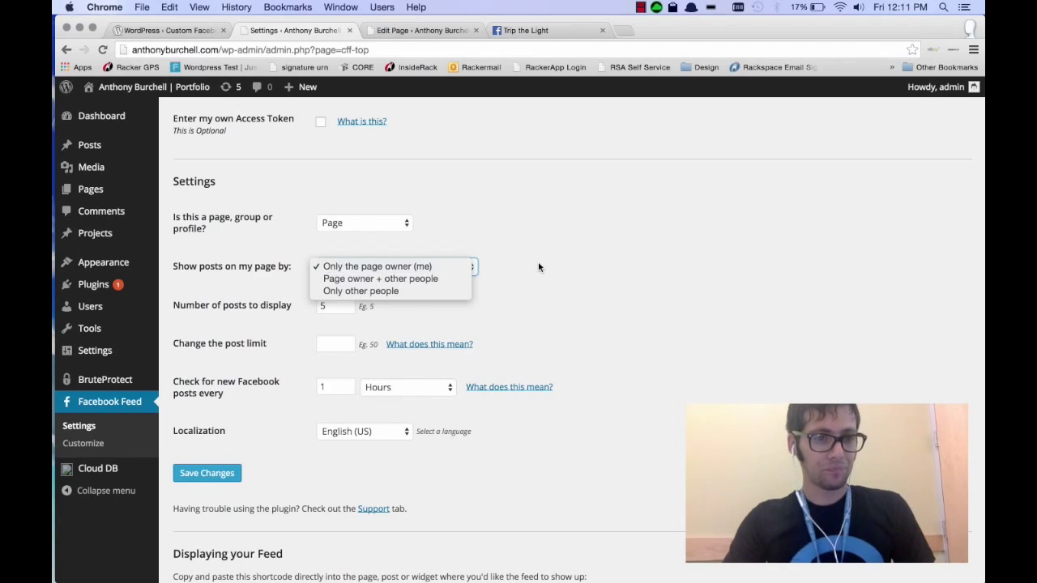
{"action": "left_click", "coordinate": [376, 265]}
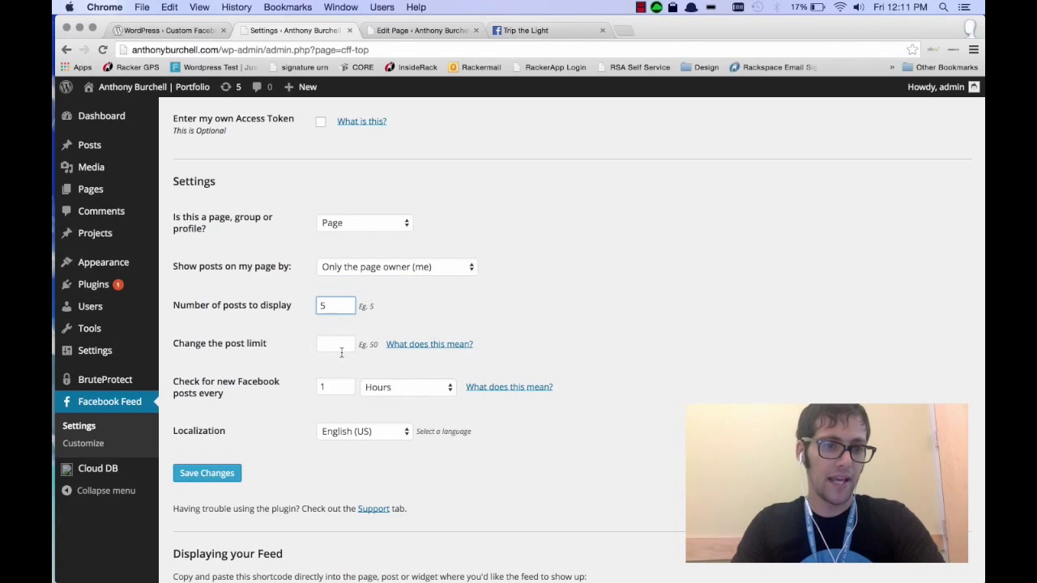
{"action": "left_click", "coordinate": [334, 344]}
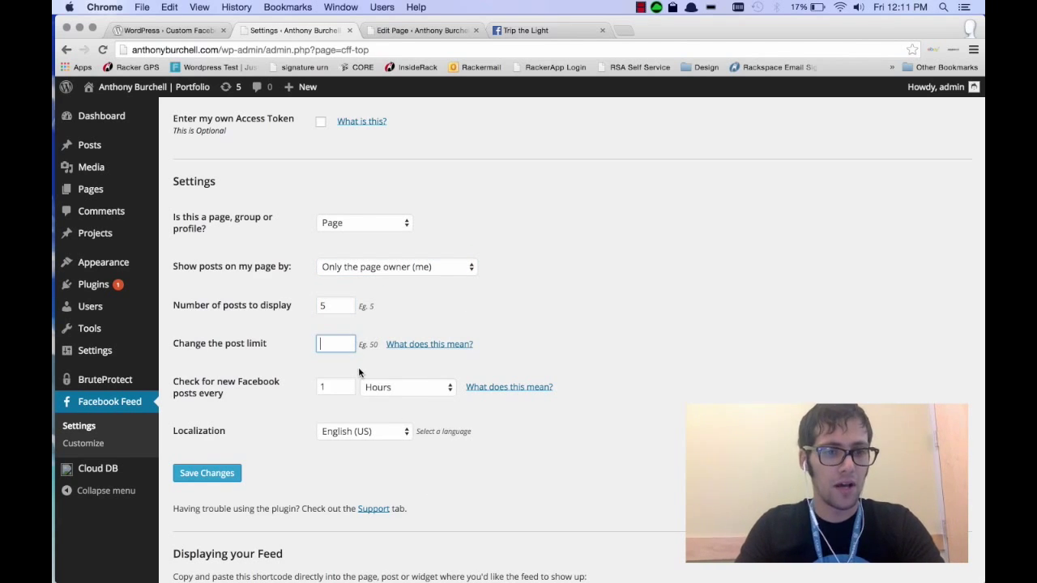
{"action": "mouse_move", "coordinate": [276, 428]}
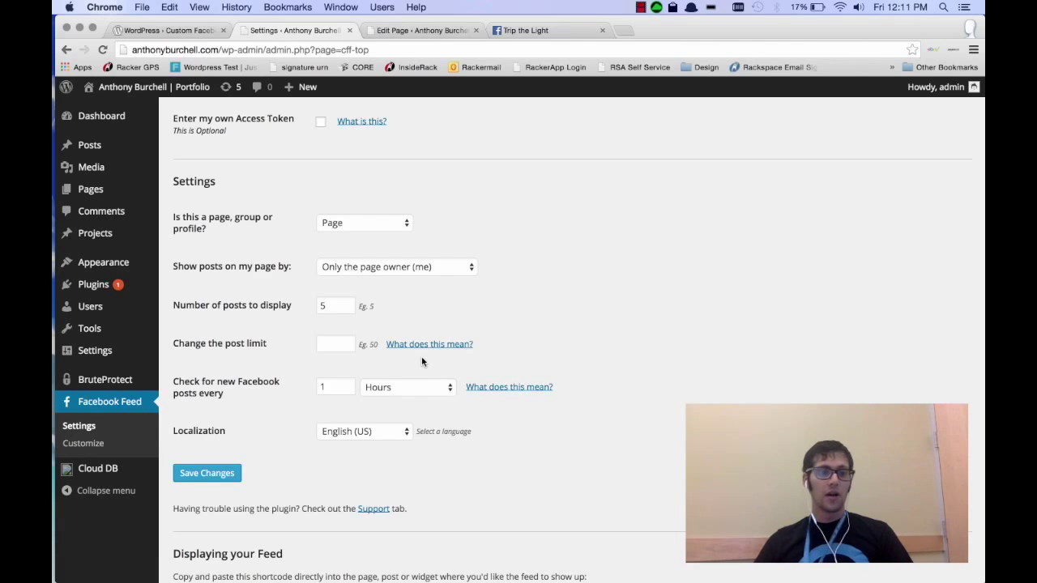
Copy the [custom-facebook-feed] shortcode from 'Displaying your Feed' and return to the page editor
{"action": "scroll", "scroll_direction": "down", "scroll_amount": 3}
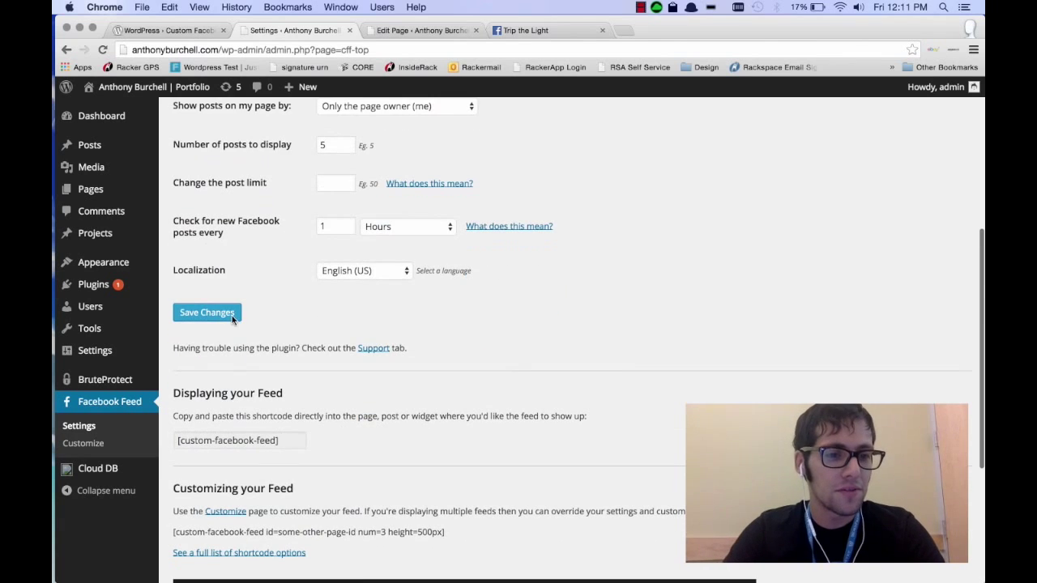
{"action": "left_click", "coordinate": [207, 312]}
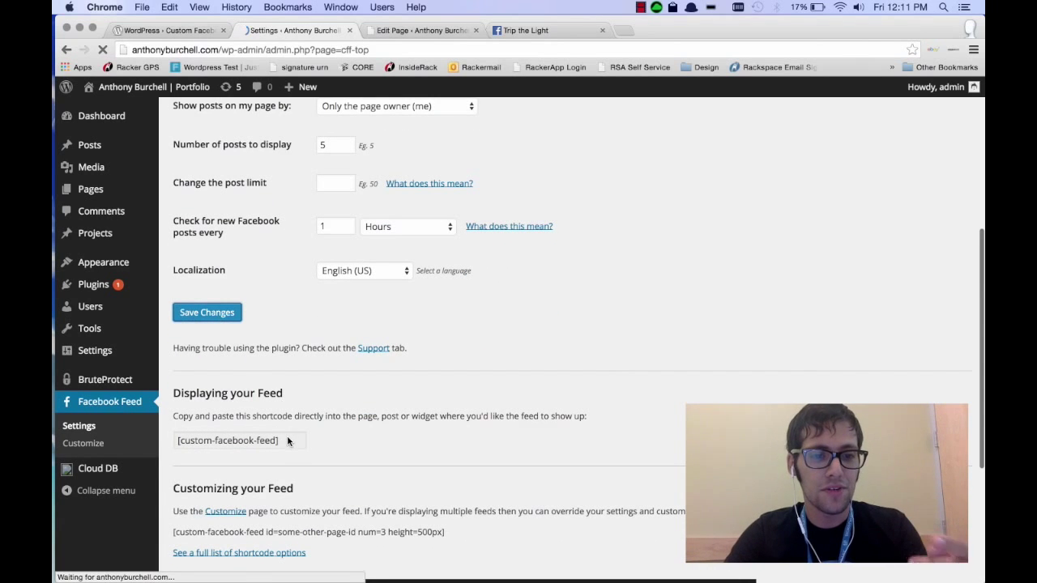
{"action": "scroll", "scroll_direction": "down", "scroll_amount": 3}
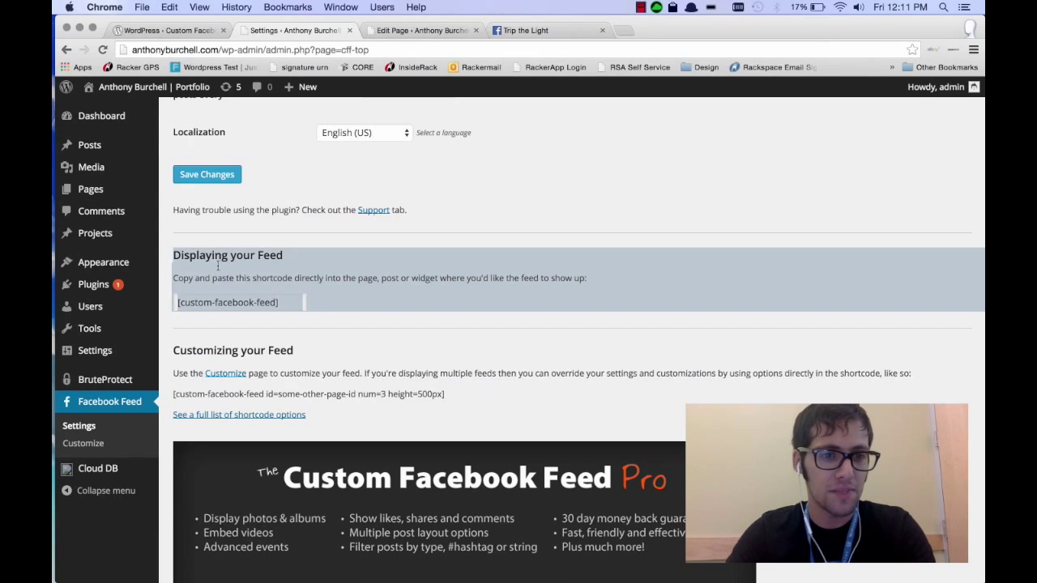
{"action": "left_click", "coordinate": [237, 302]}
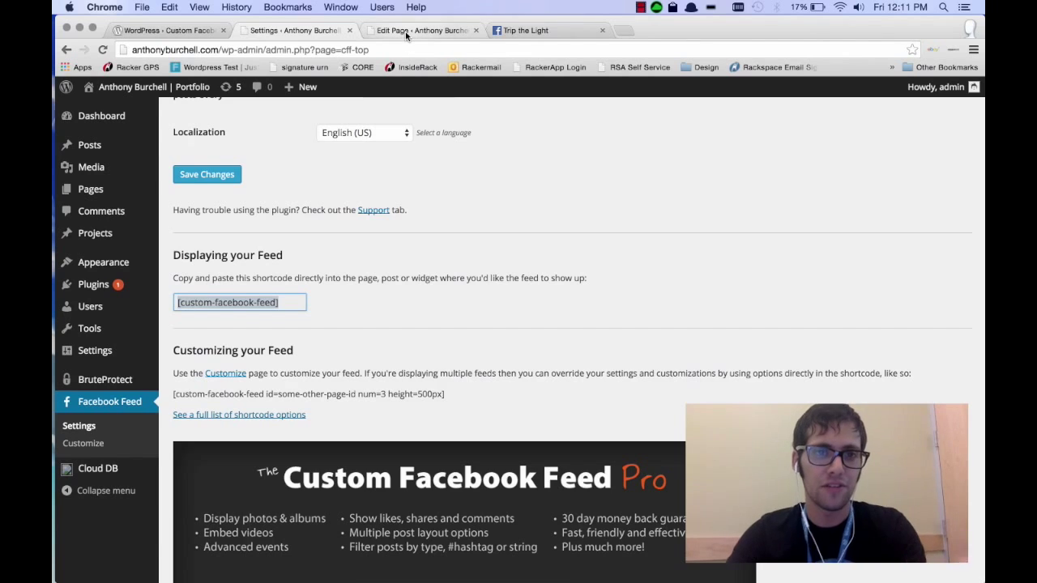
{"action": "left_click", "coordinate": [421, 30]}
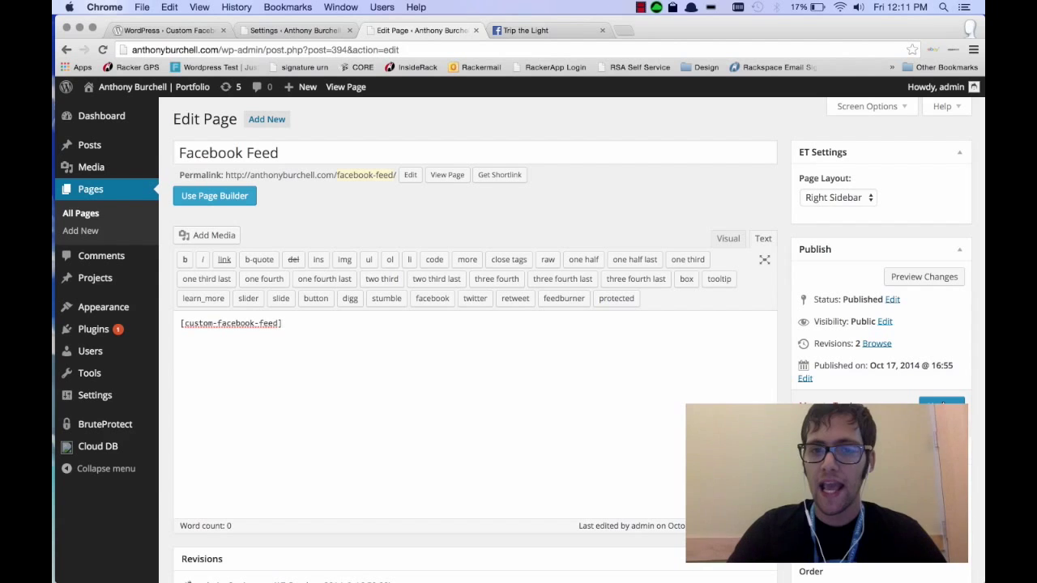
Put [custom-facebook-feed] in the page's Text editor, update it, and view the live page
{"action": "left_click", "coordinate": [924, 276]}
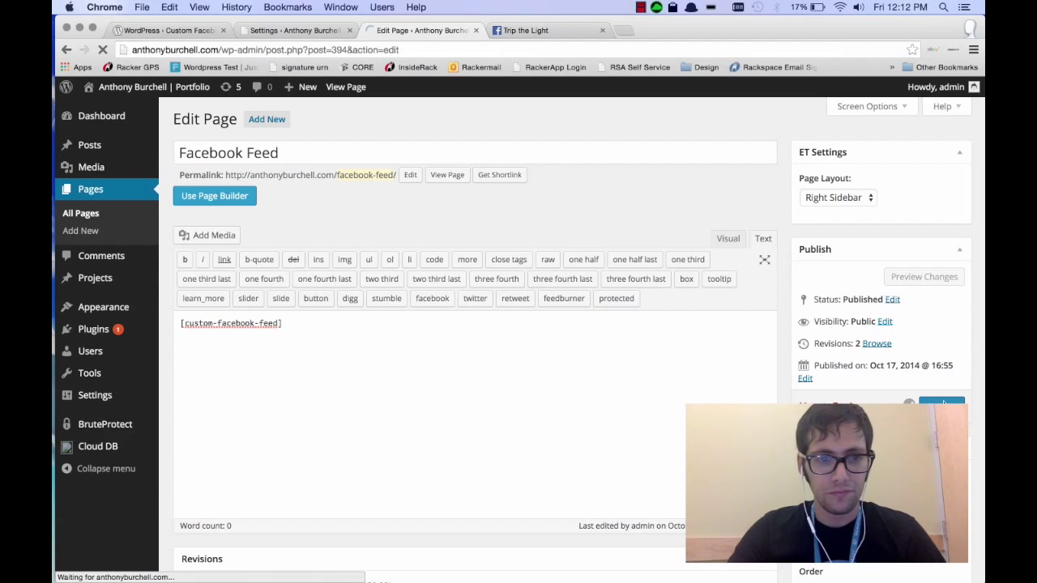
{"action": "left_click", "coordinate": [940, 405]}
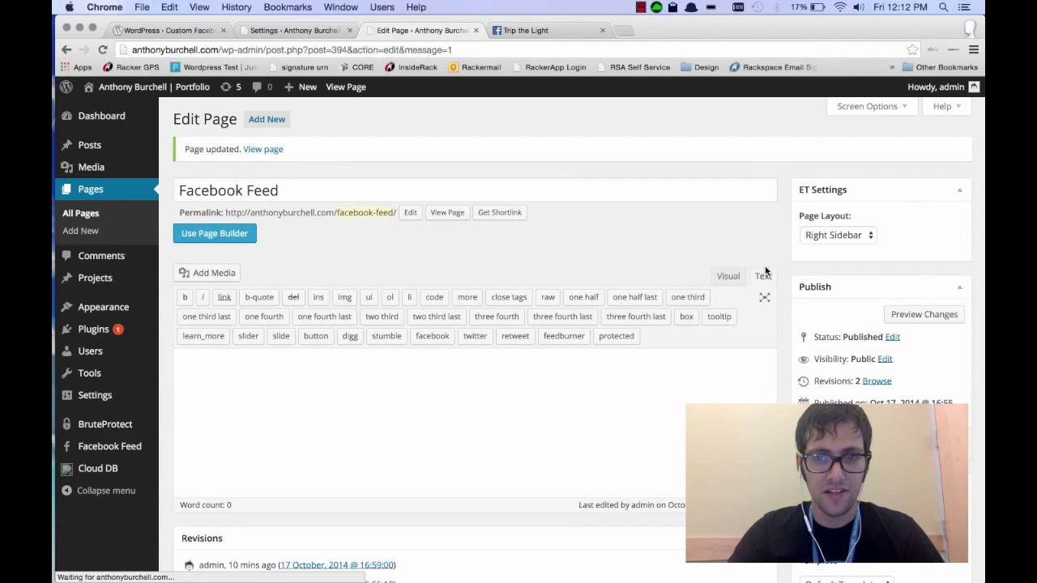
{"action": "type", "text": "[custom-facebook-feed]"}
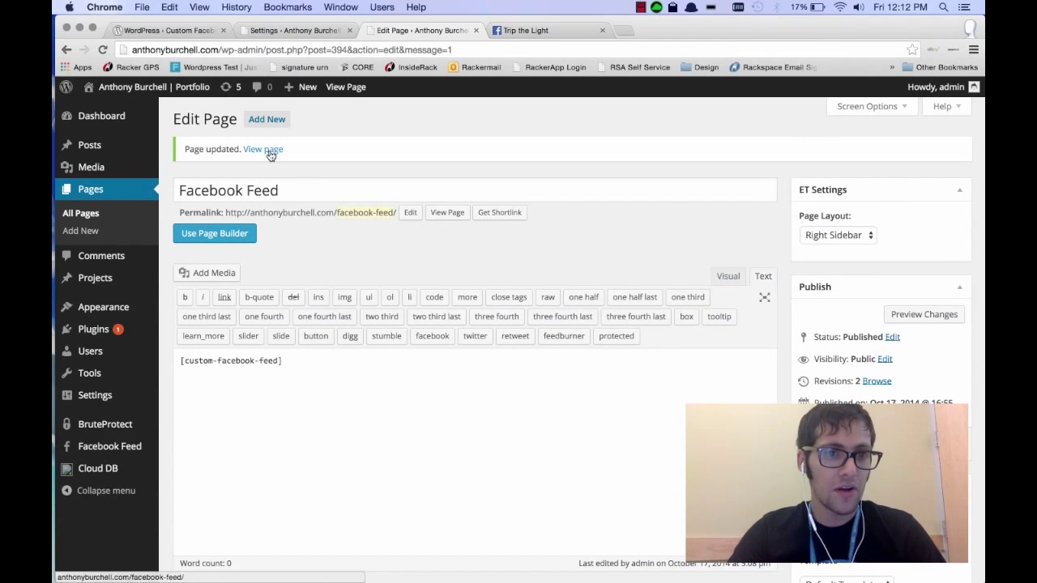
{"action": "left_click", "coordinate": [262, 149]}
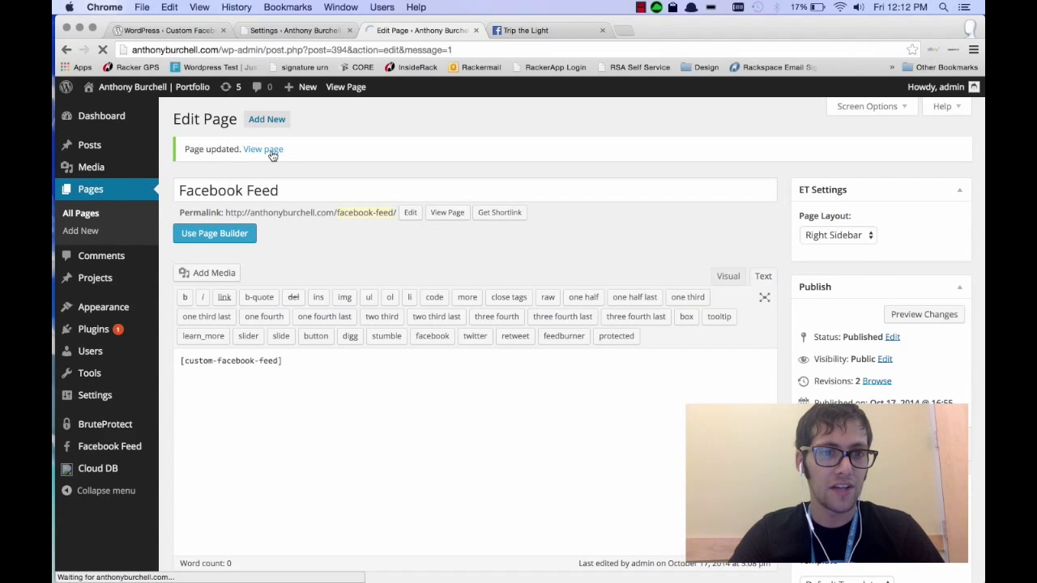
Scroll the live Facebook Feed page to check Trip the Light posts, then return to settings
{"action": "left_click", "coordinate": [263, 149]}
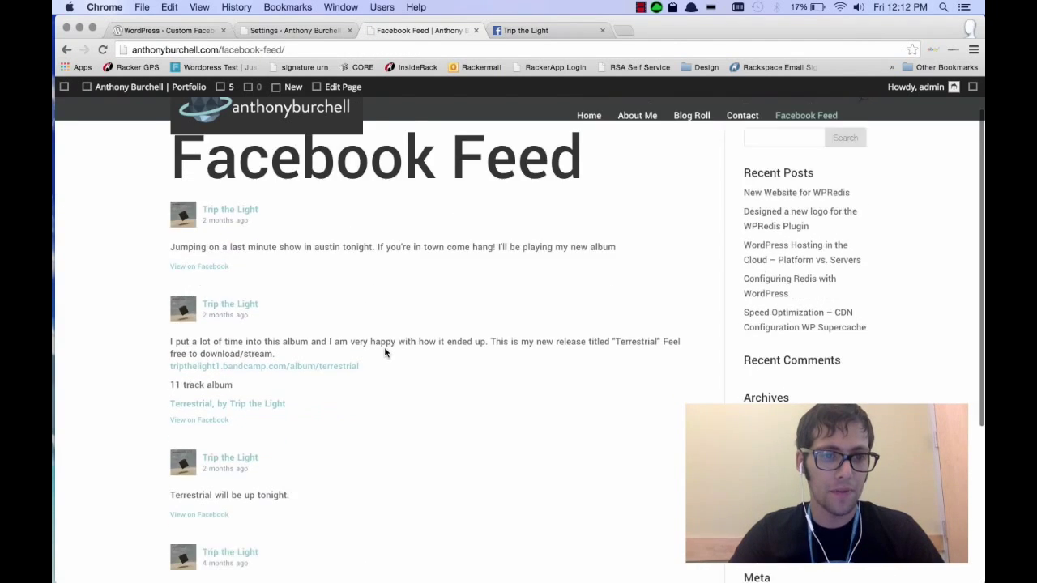
{"action": "scroll", "scroll_direction": "down", "scroll_amount": 3}
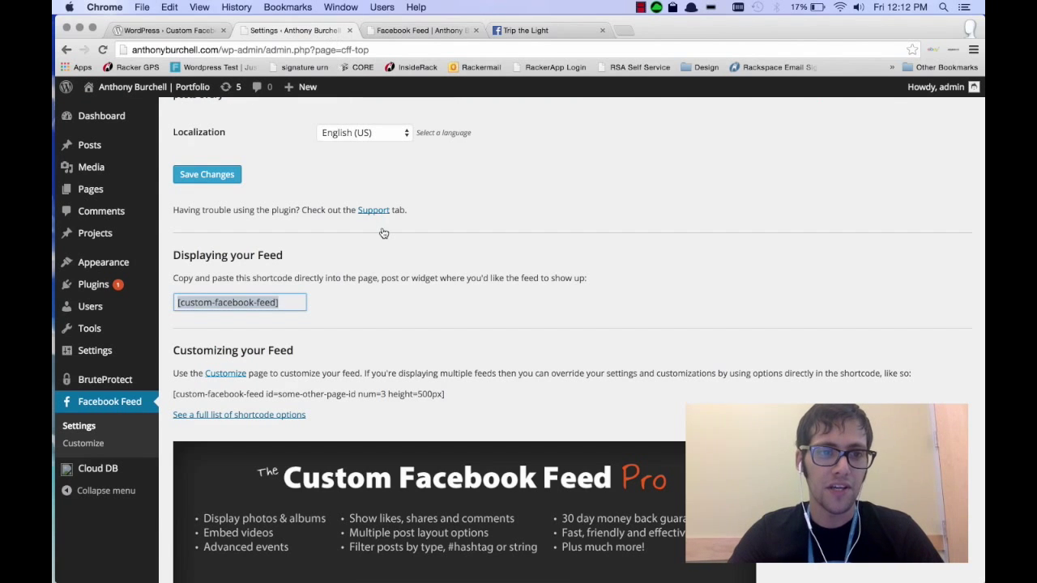
{"action": "scroll", "scroll_direction": "up", "scroll_amount": 3}
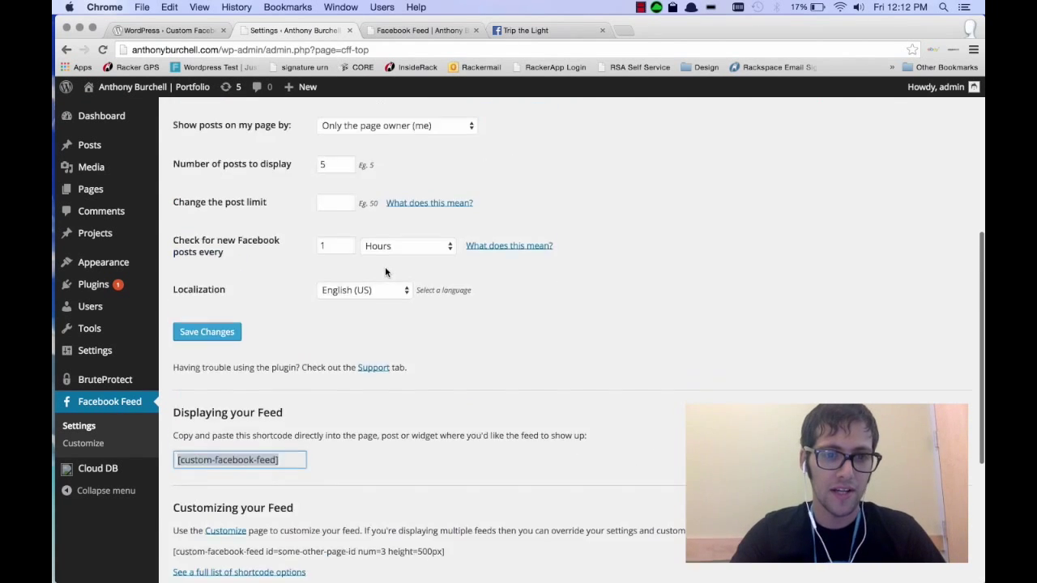
{"action": "left_click", "coordinate": [207, 331]}
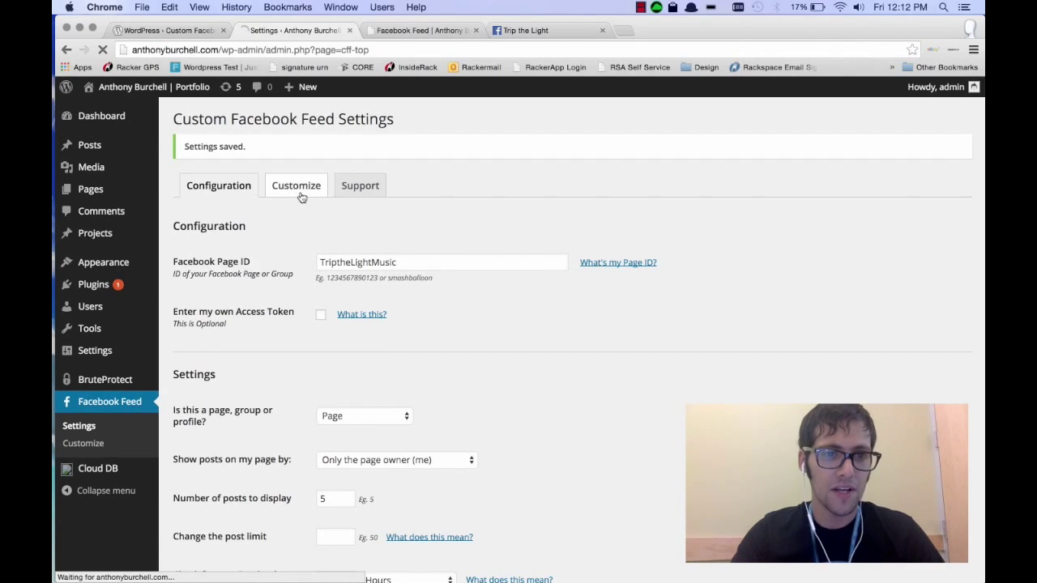
Browse the Customize Typography, Misc and Custom Text / Translate tabs, ending on General
{"action": "left_click", "coordinate": [296, 185]}
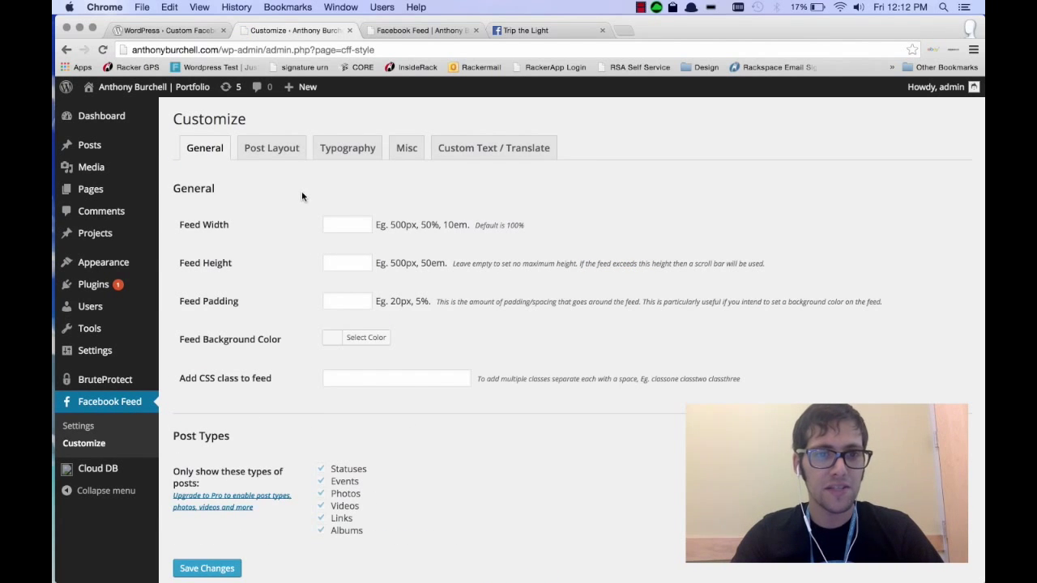
{"action": "scroll", "scroll_direction": "down", "scroll_amount": 3}
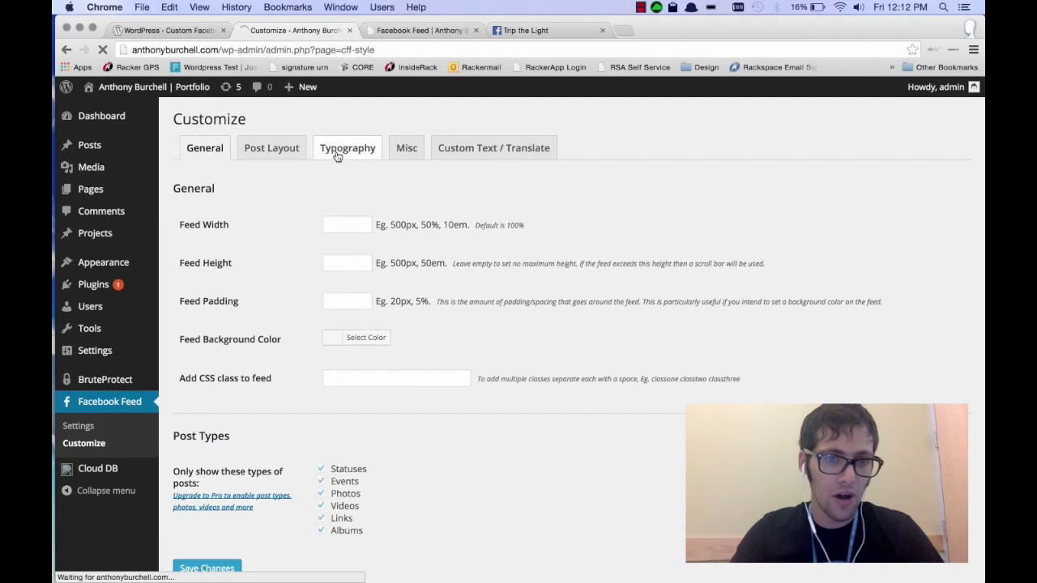
{"action": "left_click", "coordinate": [346, 147]}
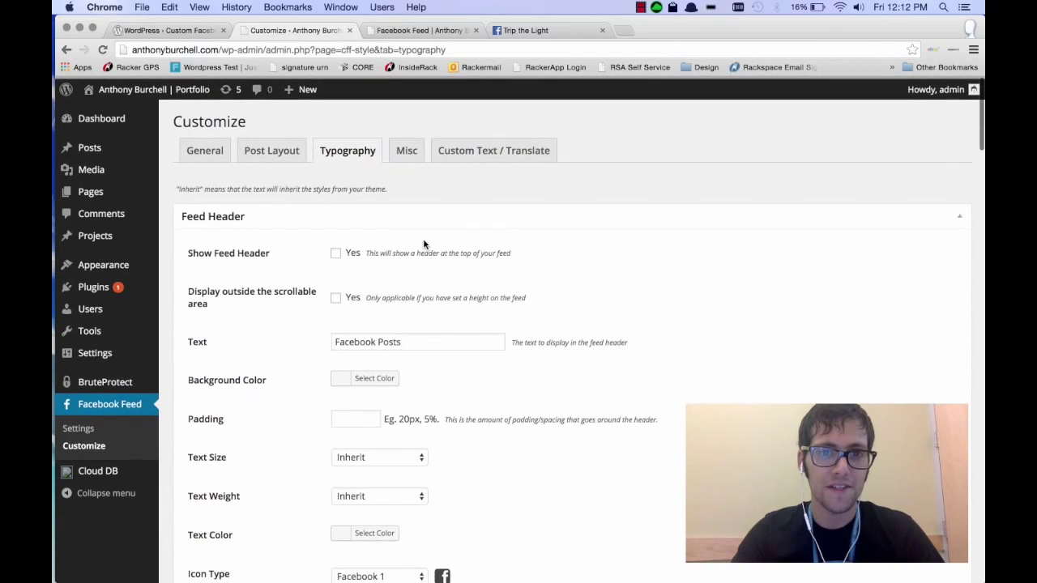
{"action": "left_click", "coordinate": [406, 150]}
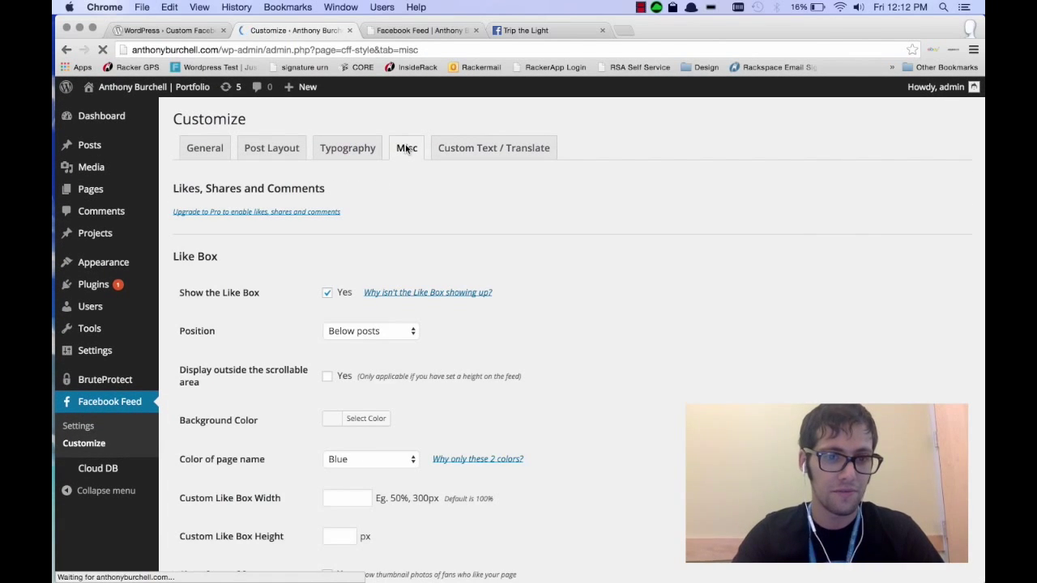
{"action": "left_click", "coordinate": [493, 148]}
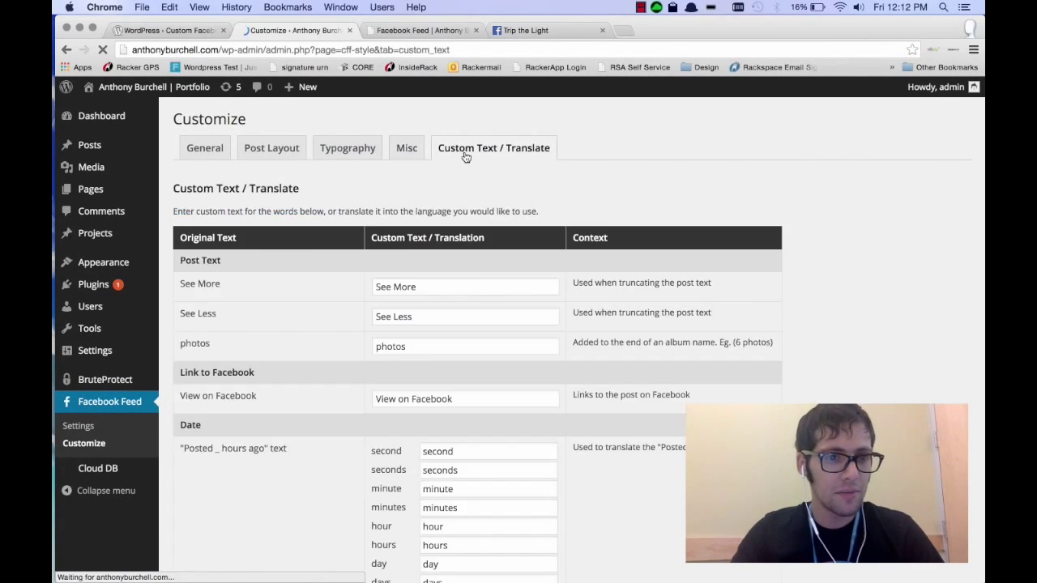
{"action": "scroll", "scroll_direction": "down", "scroll_amount": 3}
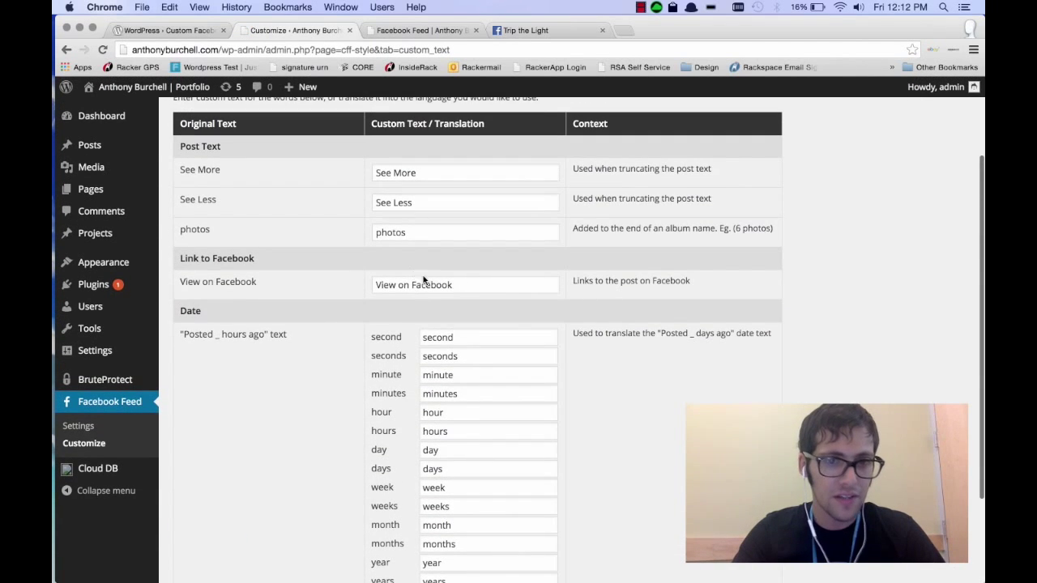
{"action": "triple_click", "coordinate": [465, 284]}
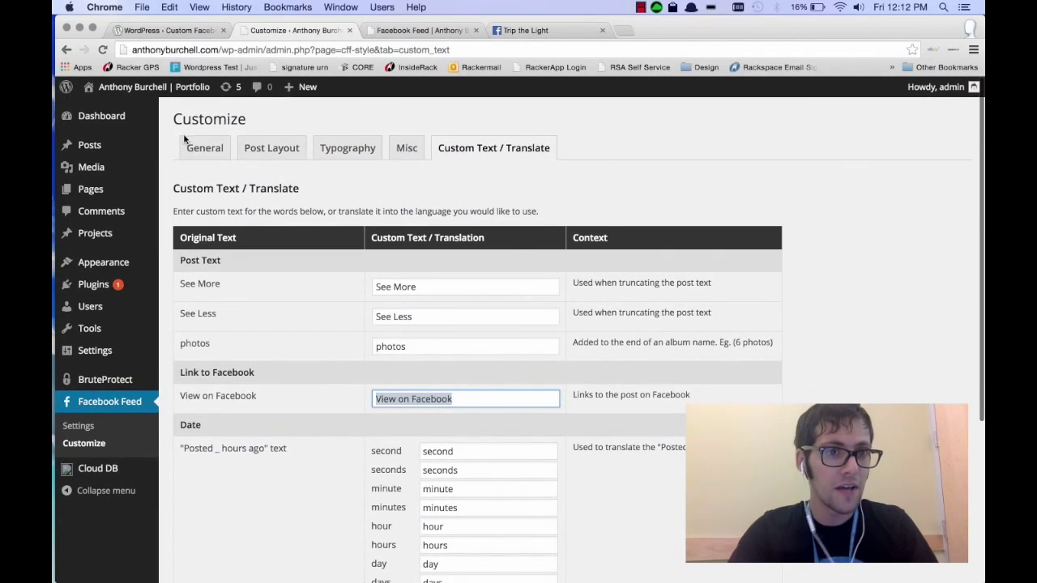
{"action": "left_click", "coordinate": [204, 147]}
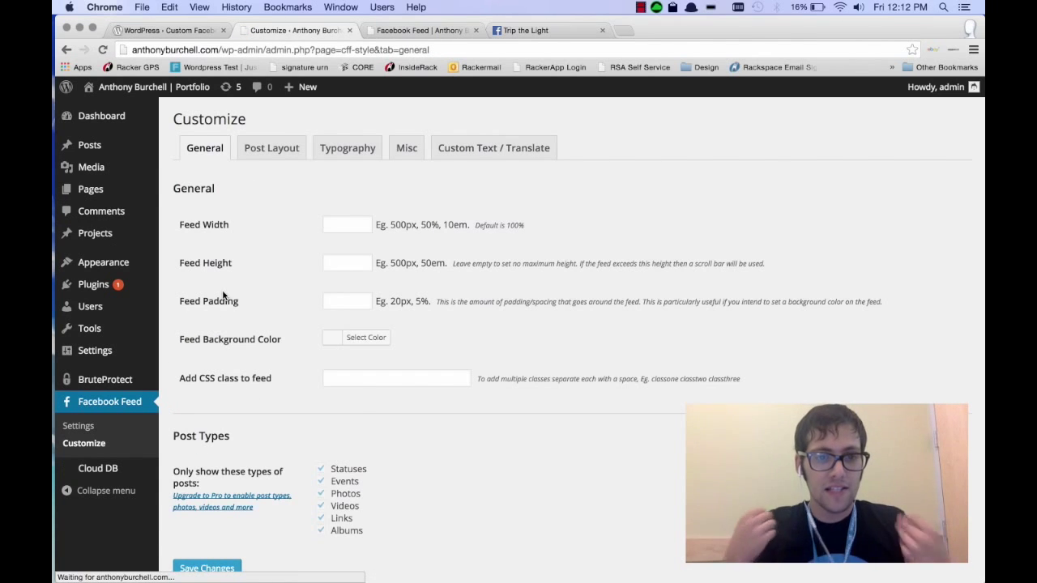